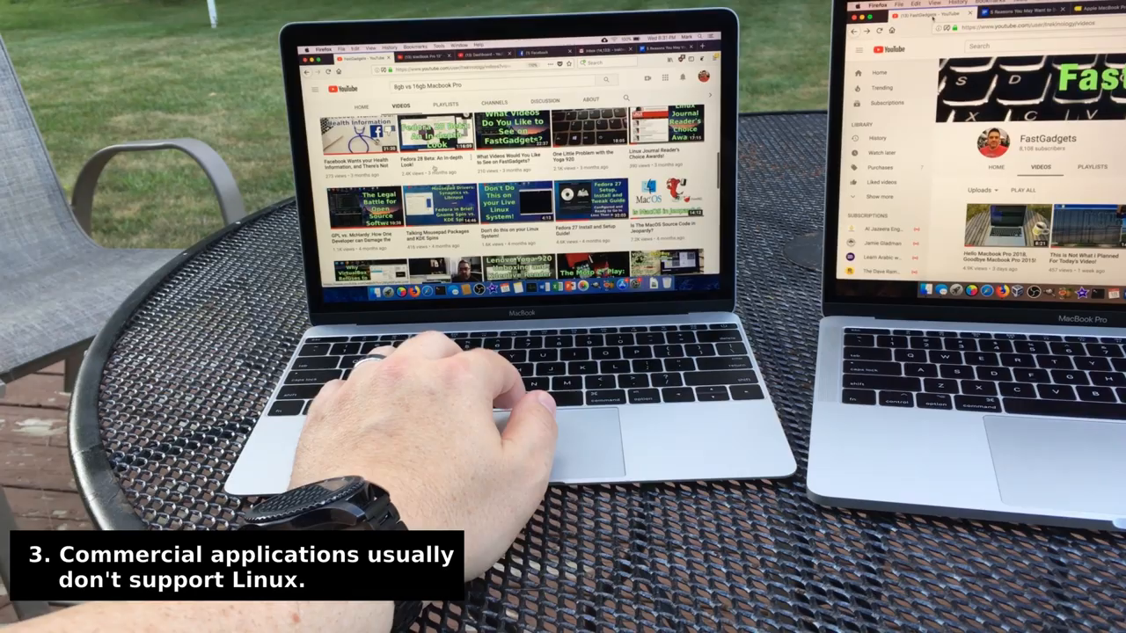
Select the body text from 'To get started' through 'check out Styles.' under Heading 1.
scroll(down, 3)
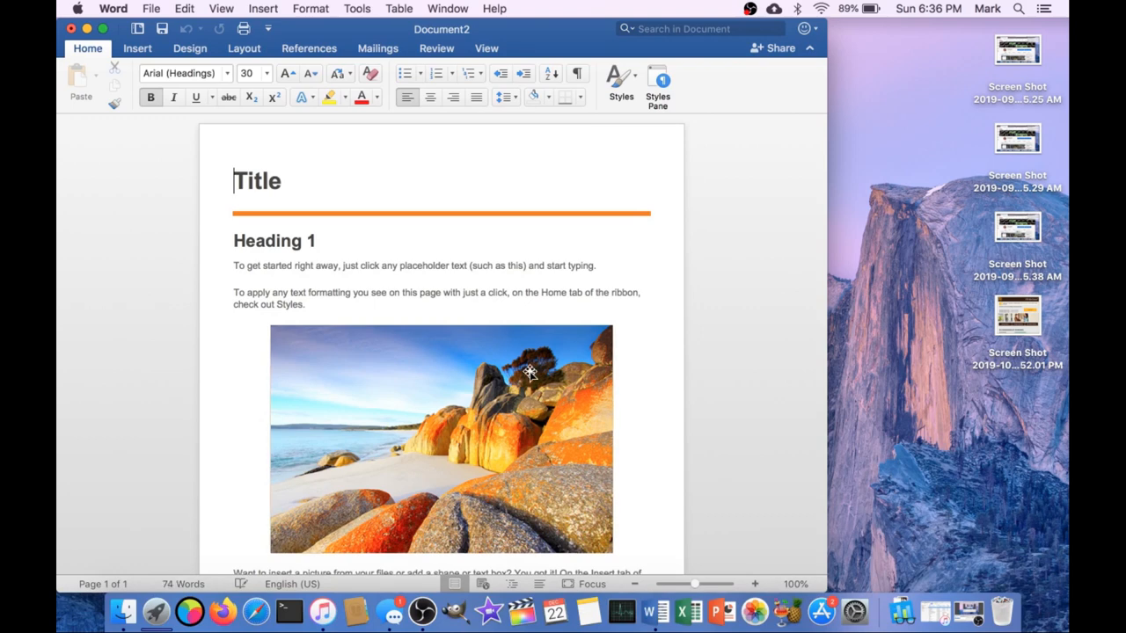
scroll(down, 3)
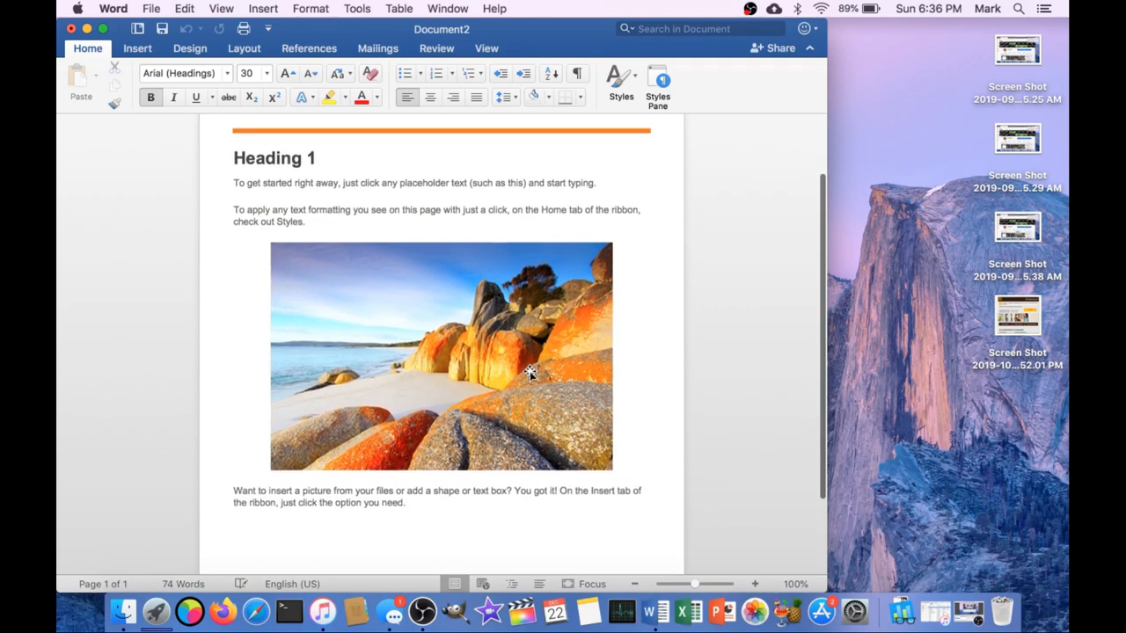
scroll(down, 3)
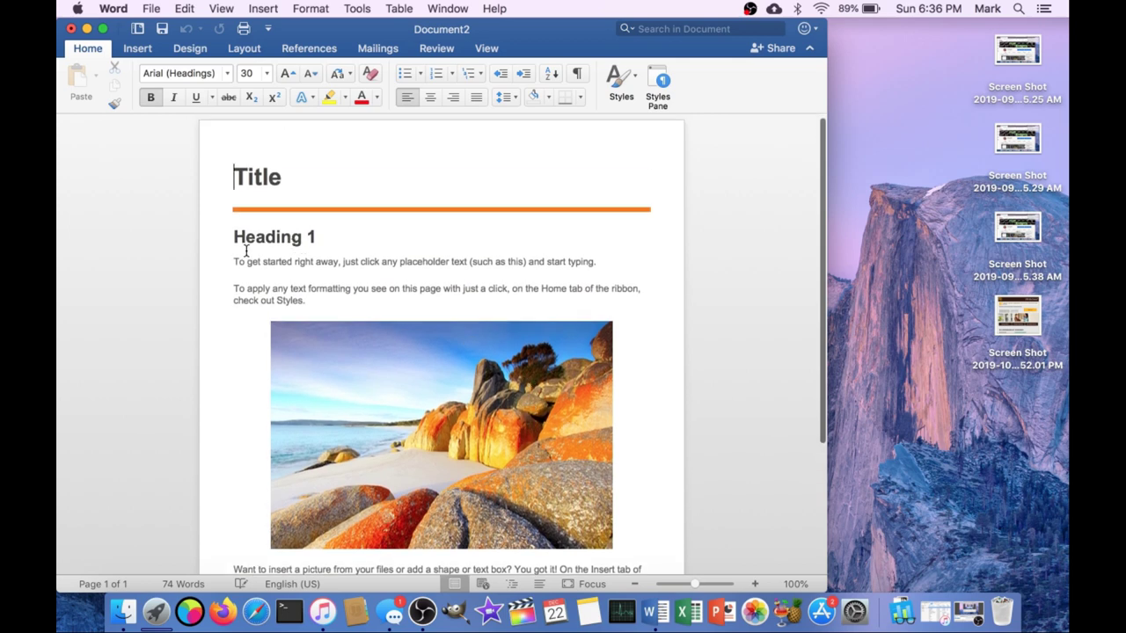
drag(234, 261, 304, 301)
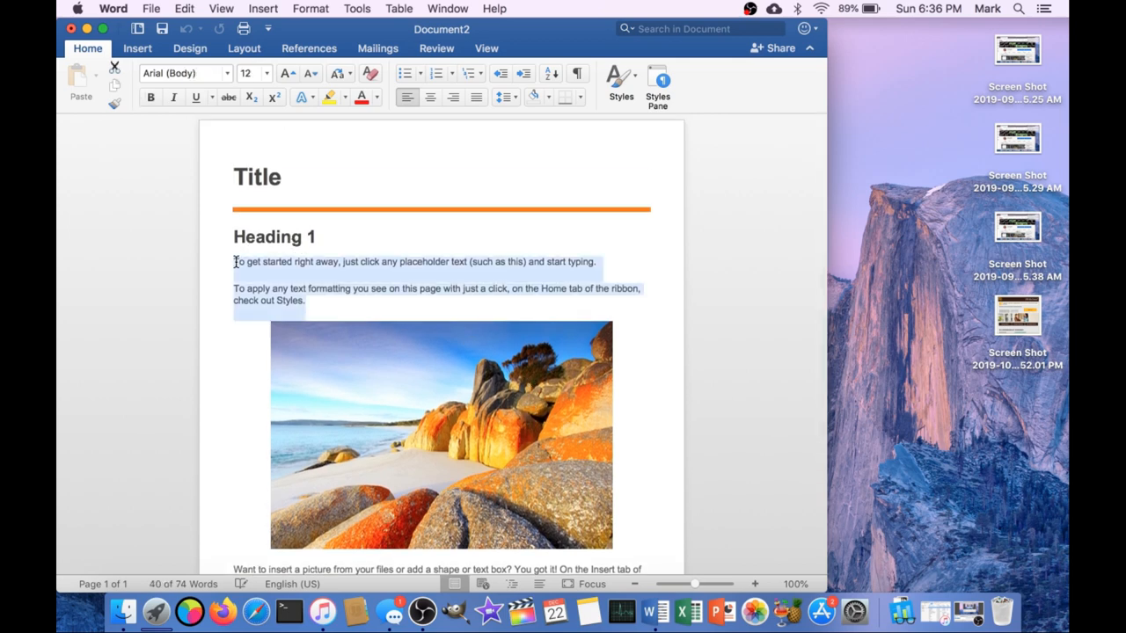